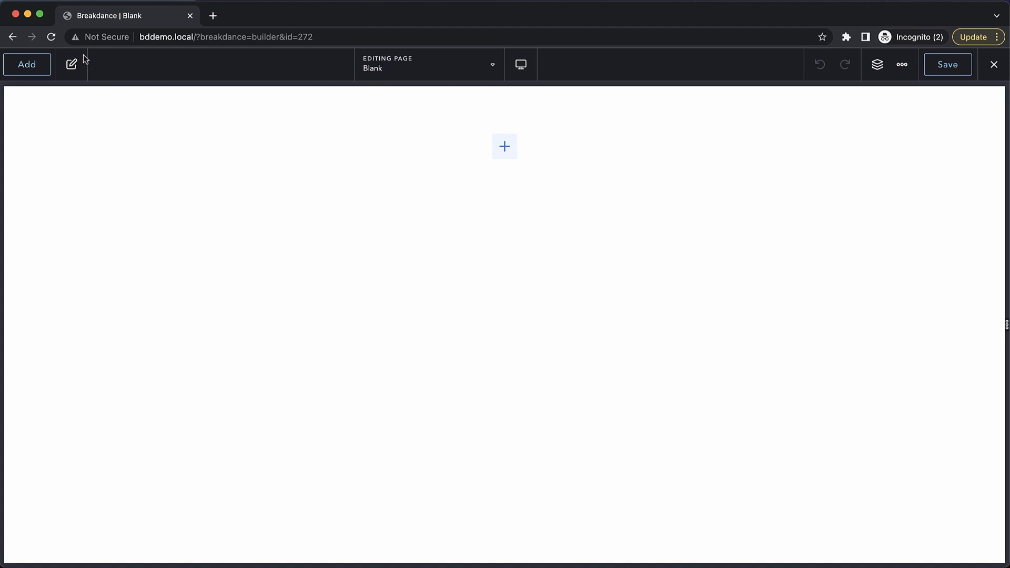
# - Switch the blank page into element editing mode from the top toolbar
pyautogui.click(26, 63)
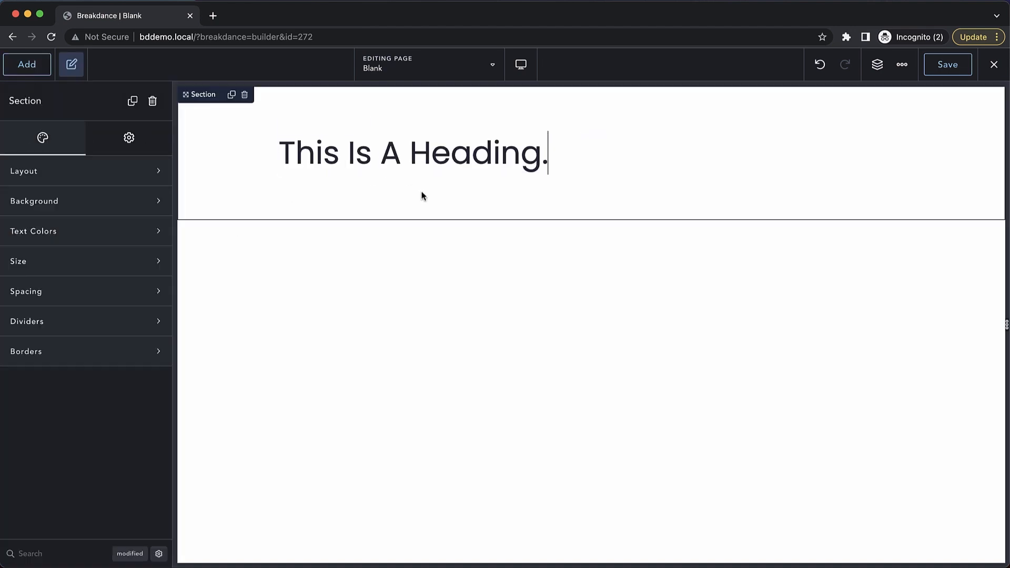
pyautogui.moveTo(395, 192)
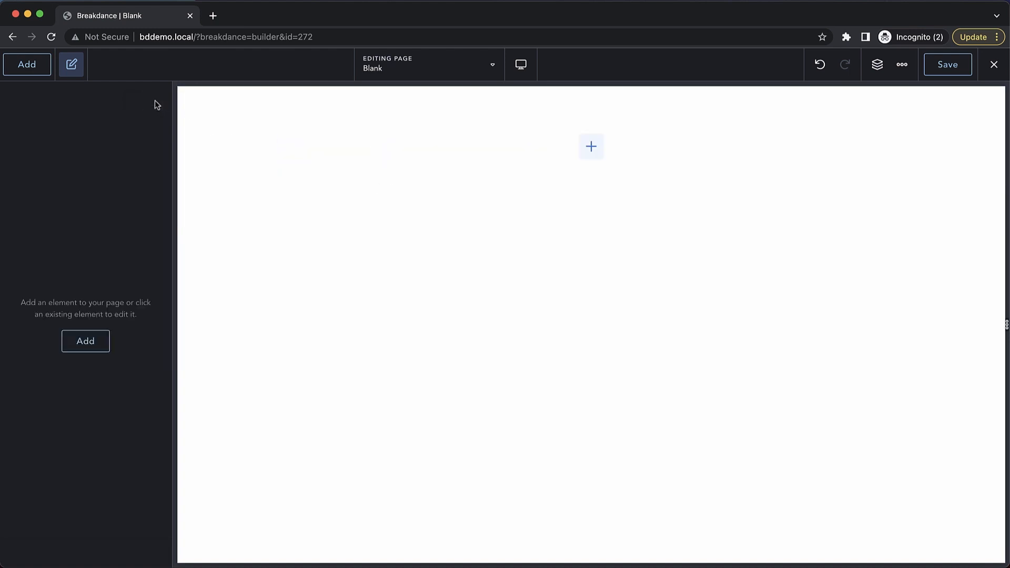
# - Add an empty Section to the page and try a horizontal Align option
pyautogui.click(26, 63)
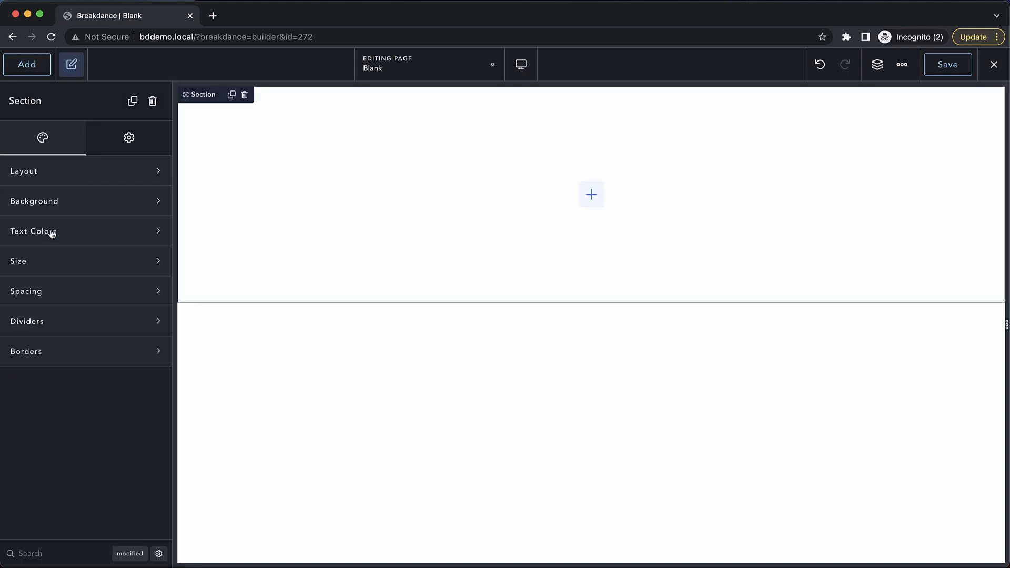
pyautogui.moveTo(129, 179)
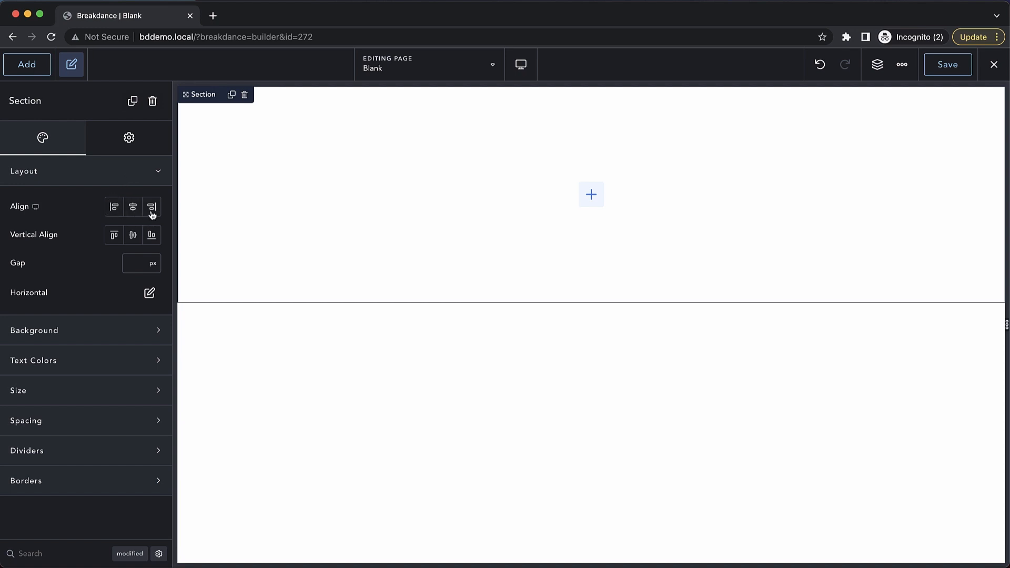
pyautogui.click(149, 293)
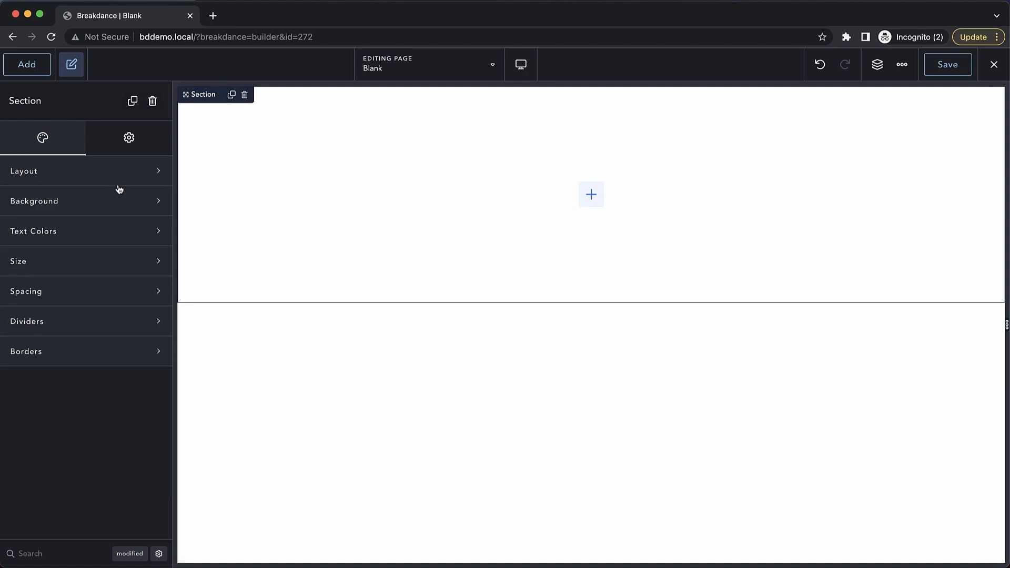
pyautogui.click(33, 200)
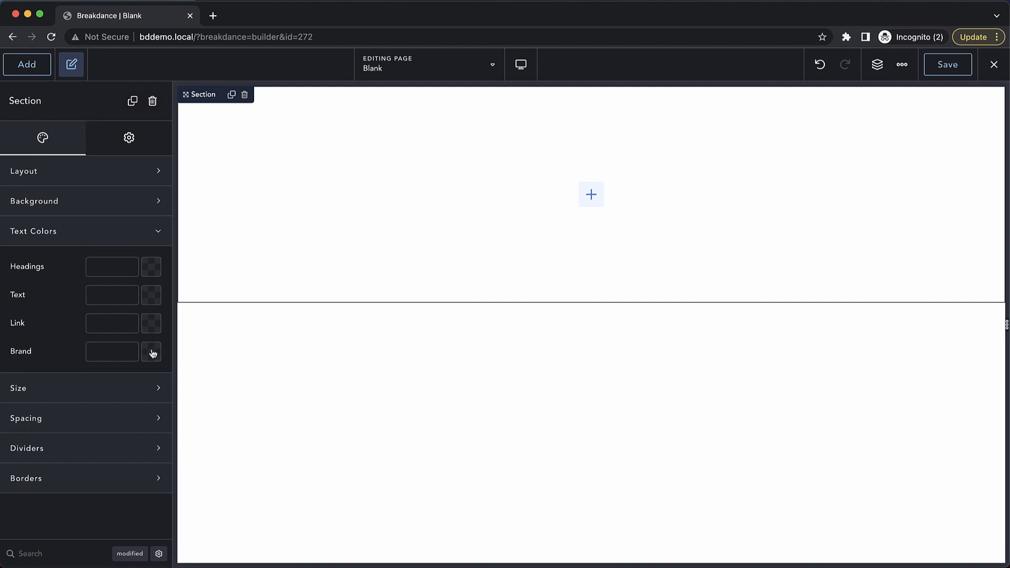
pyautogui.click(151, 352)
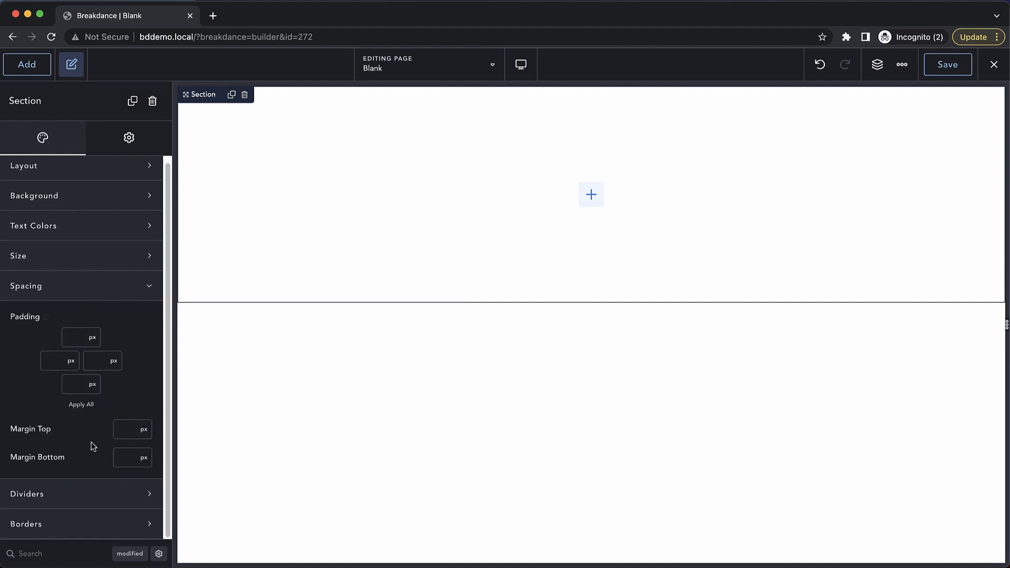
pyautogui.click(25, 286)
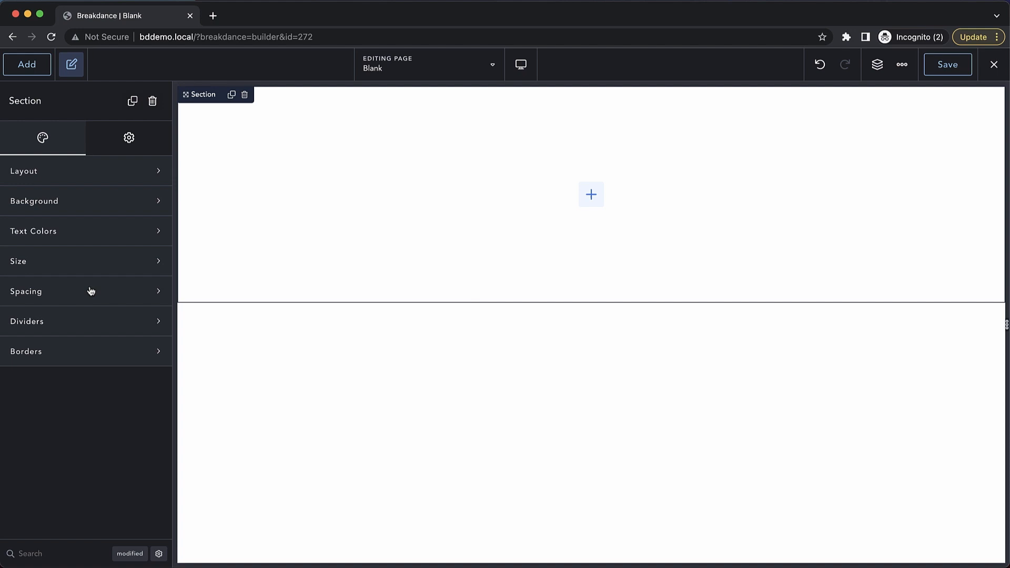
pyautogui.click(27, 321)
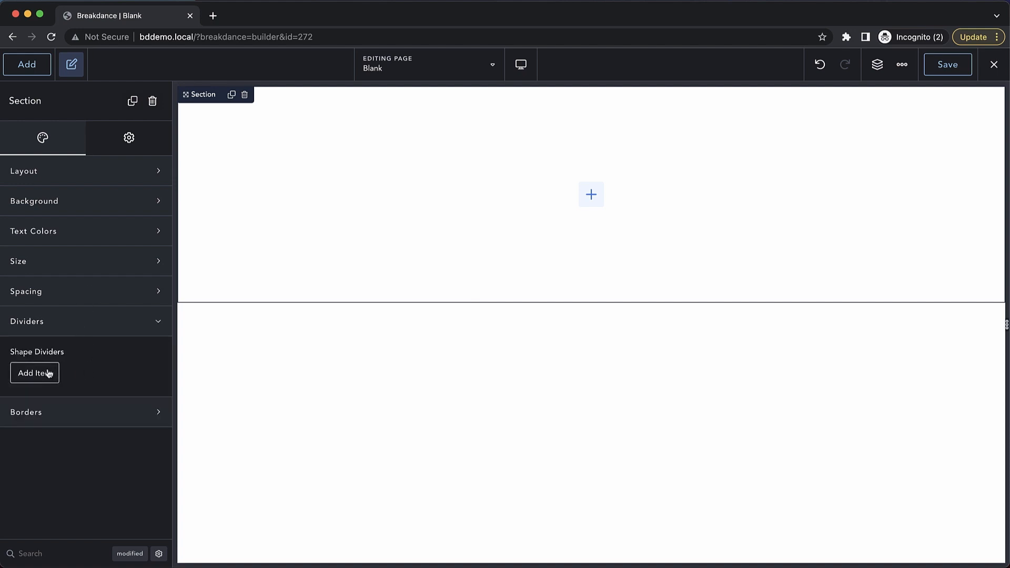
pyautogui.click(35, 372)
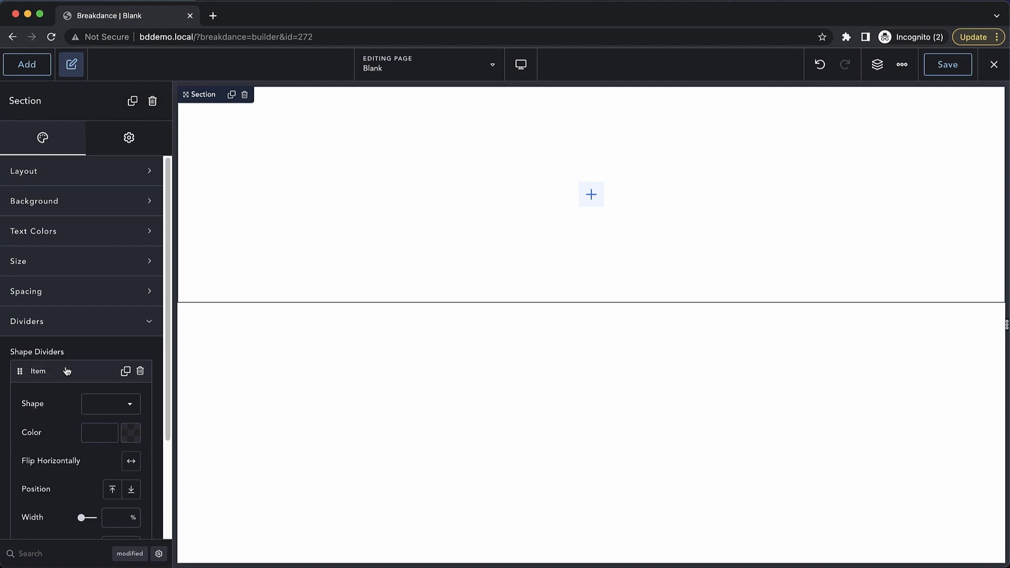
pyautogui.scroll(-3)
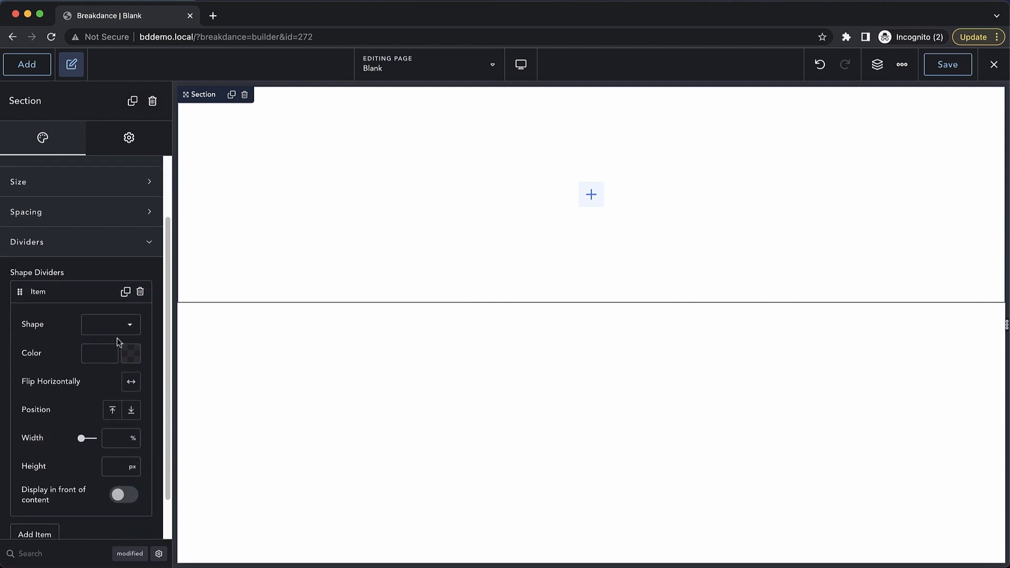
pyautogui.click(109, 324)
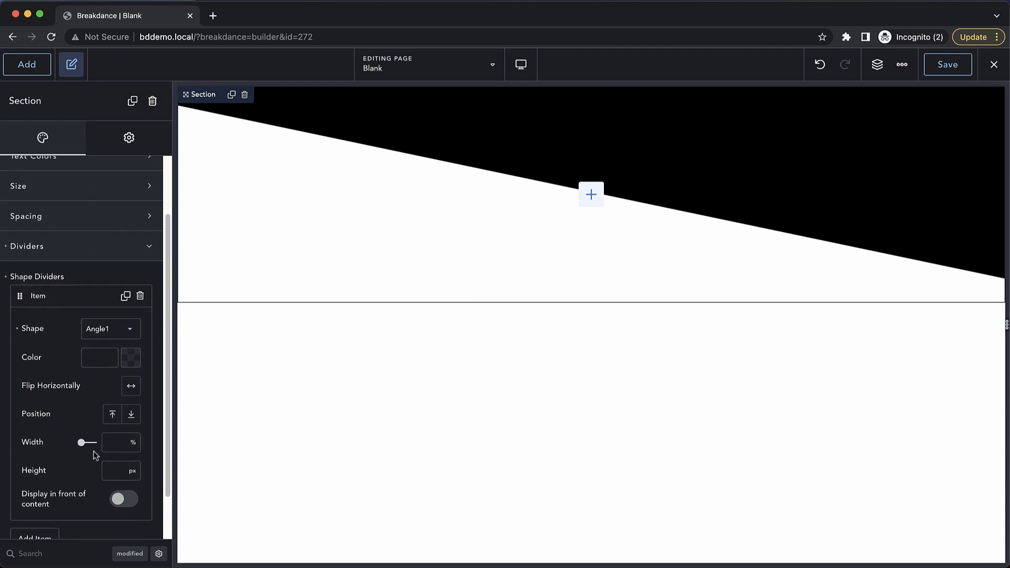
pyautogui.click(140, 295)
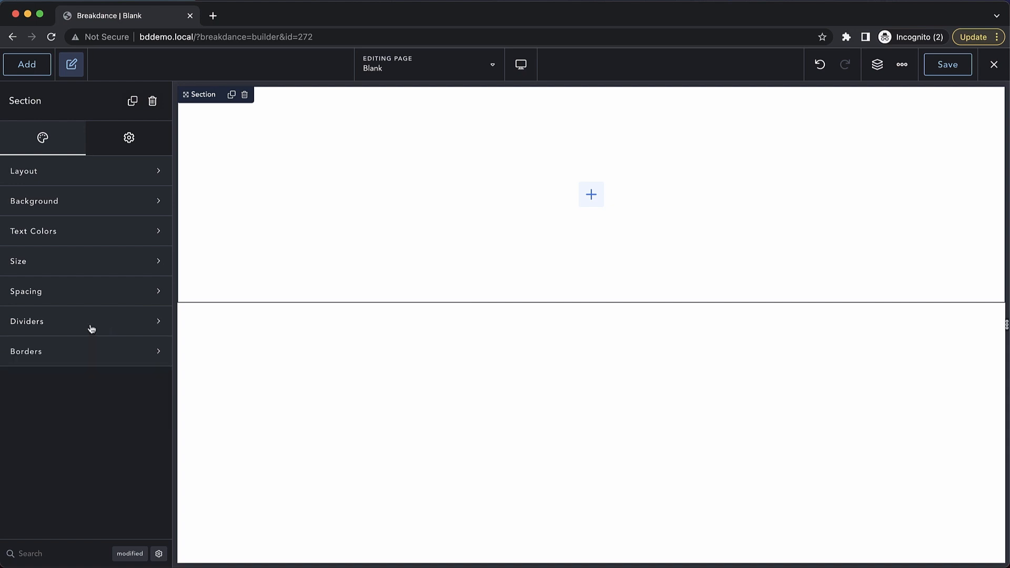
pyautogui.click(25, 351)
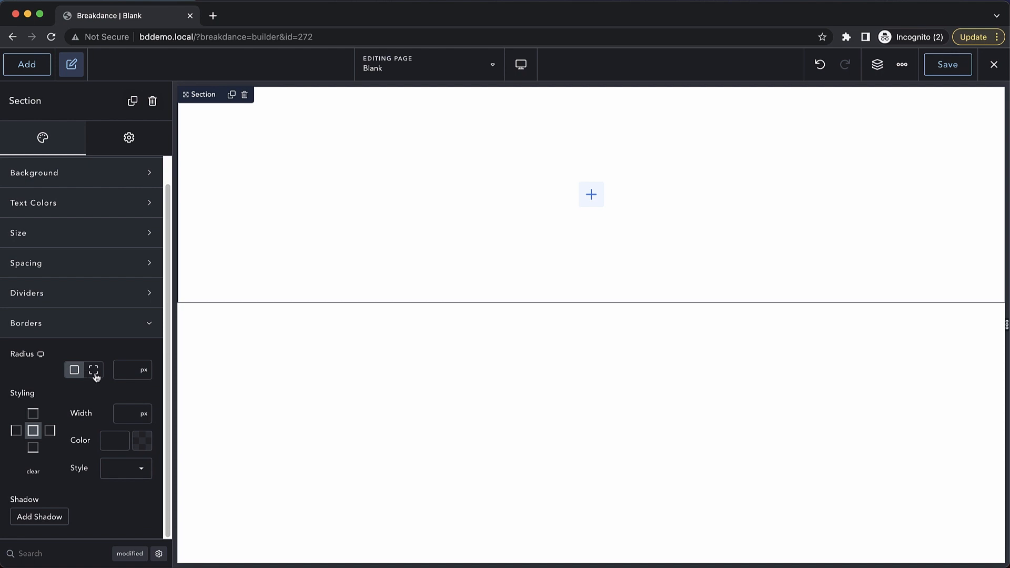
pyautogui.moveTo(92, 496)
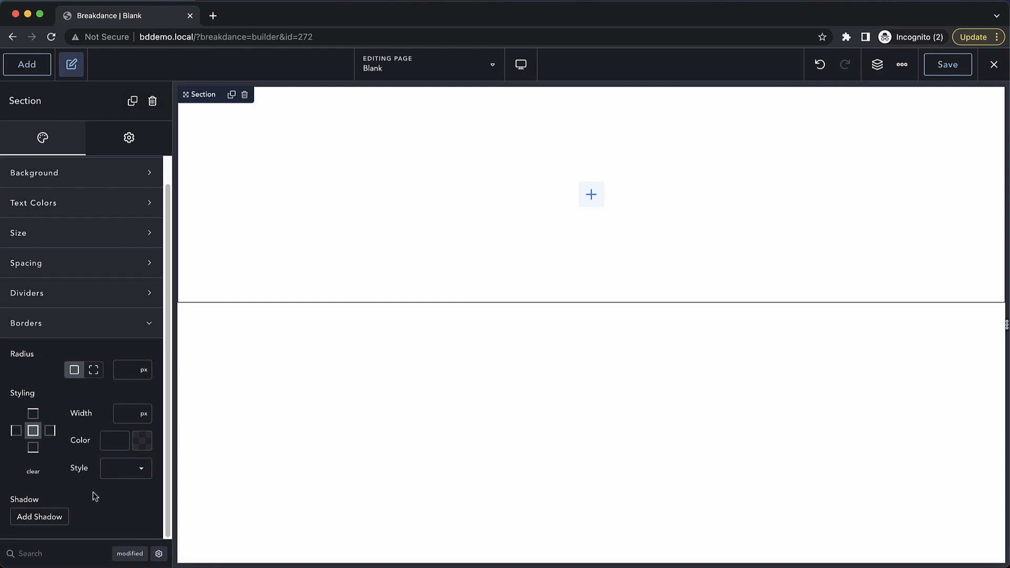